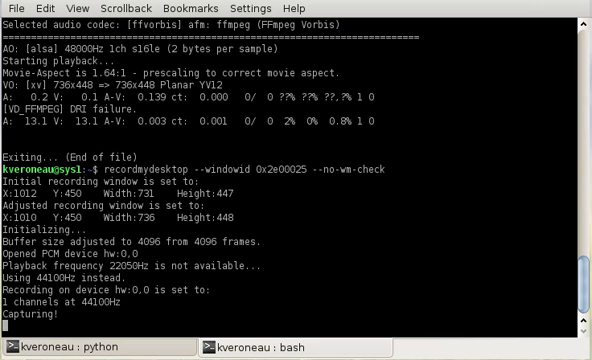
# Switch to the 'kveroneau : python' Konsole tab to show the empty bpython prompt
pyautogui.click(65, 347)
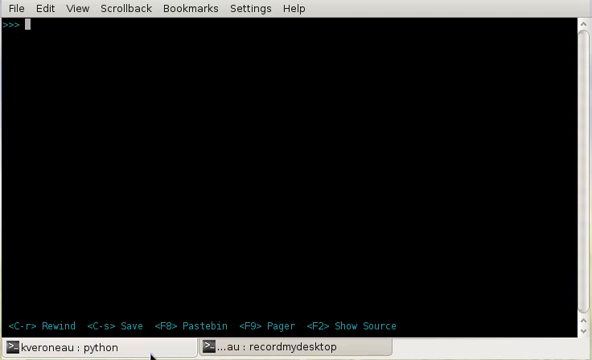
pyautogui.moveTo(318, 219)
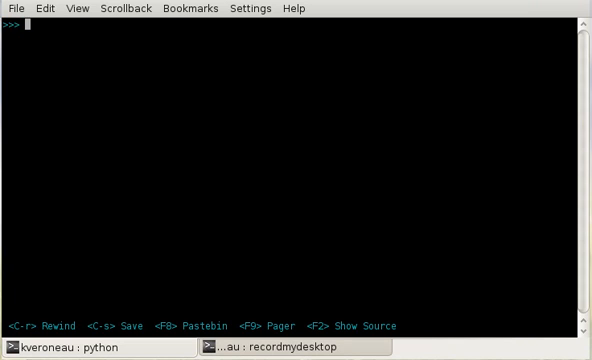
pyautogui.moveTo(320, 218)
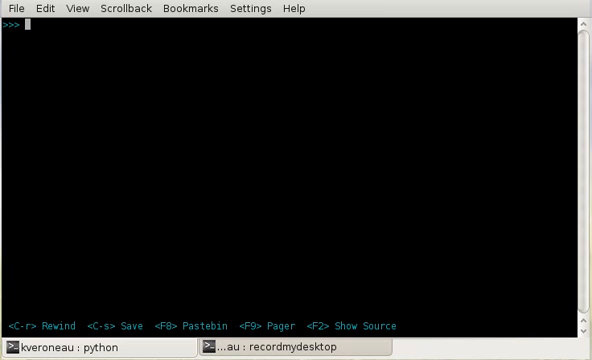
pyautogui.write('t')
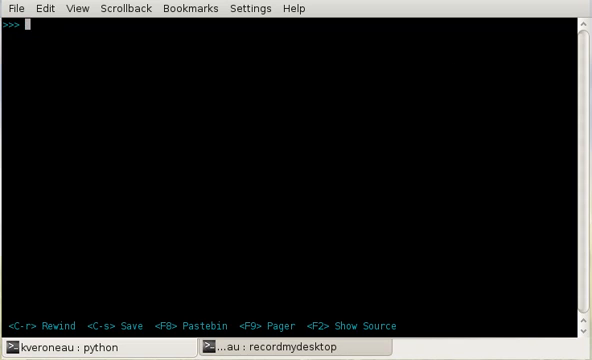
pyautogui.write('co')
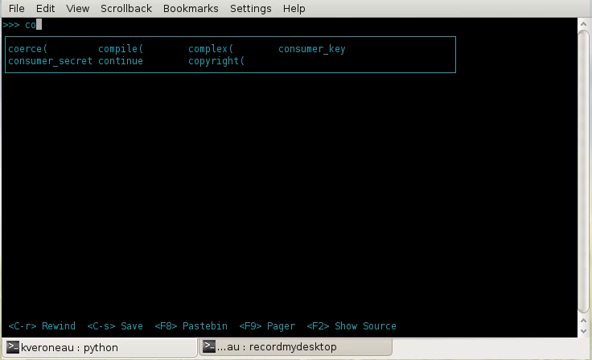
pyautogui.press('Escape')
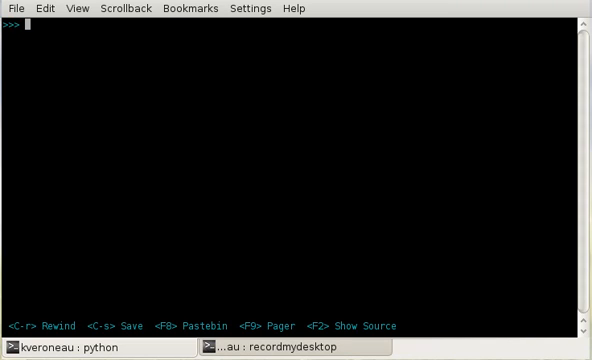
# Run 'import twitter' and 'auth = twitter.OAuth(token, token_secret, consumer_key, consumer_secret)'
pyautogui.write('import tw')
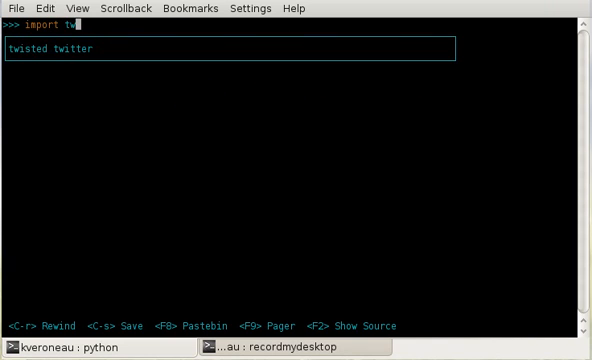
pyautogui.press('Return')
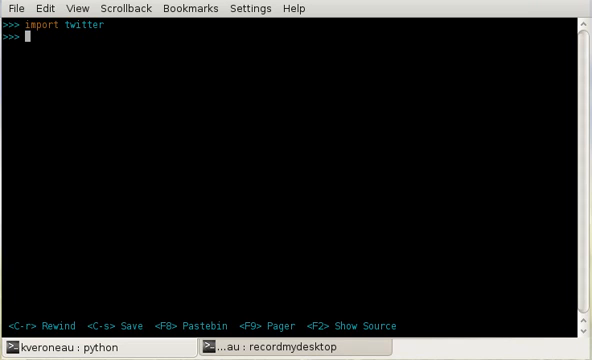
pyautogui.write('auth')
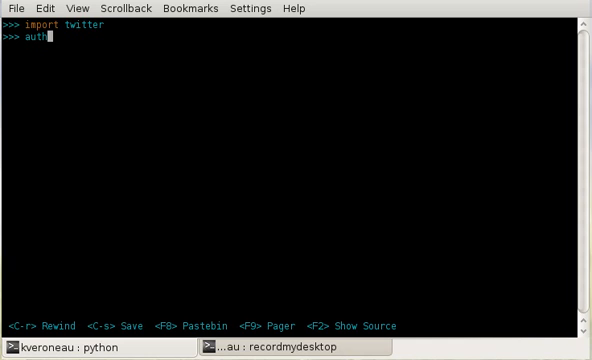
pyautogui.write('= tw')
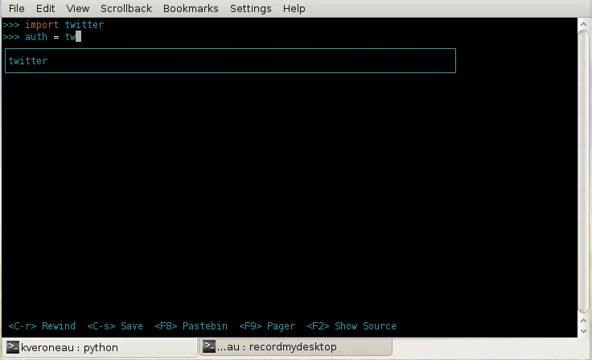
pyautogui.write('itter.OAuth(')
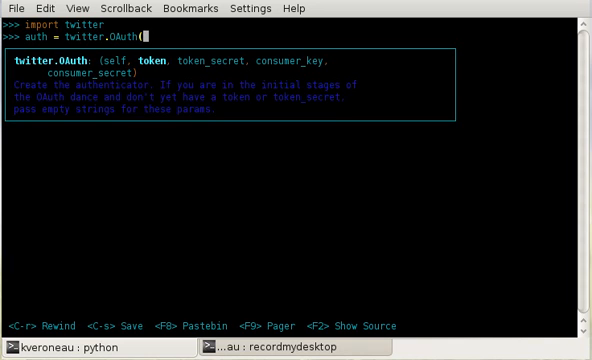
pyautogui.write('token,')
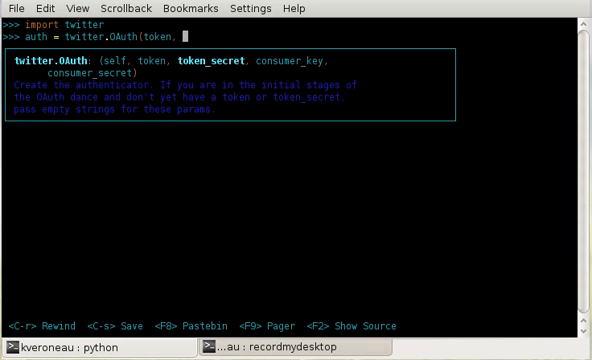
pyautogui.write('token_secret, consumer_key, consumer_secret')
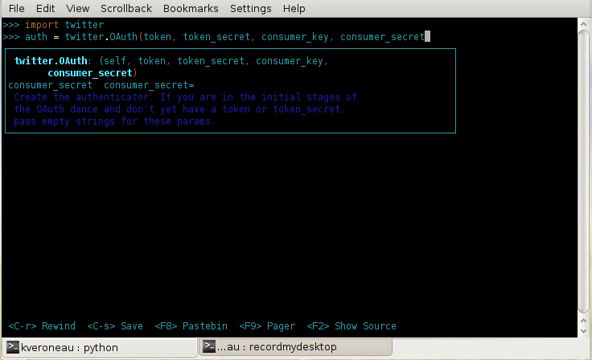
pyautogui.press('Return')
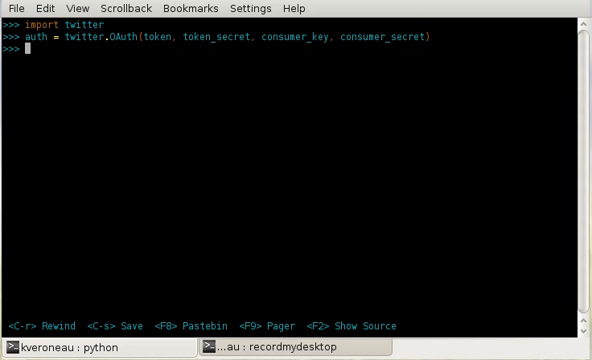
# Run 't = twitter.Twitter(auth=auth)' to create the API connector
pyautogui.write('t')
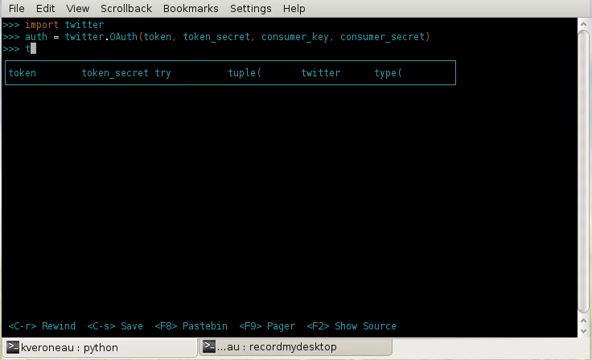
pyautogui.write('= t')
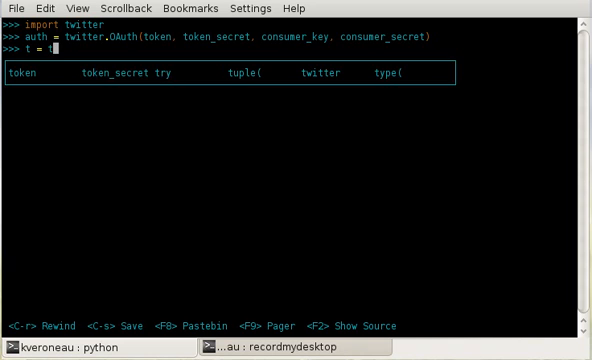
pyautogui.write('witter.')
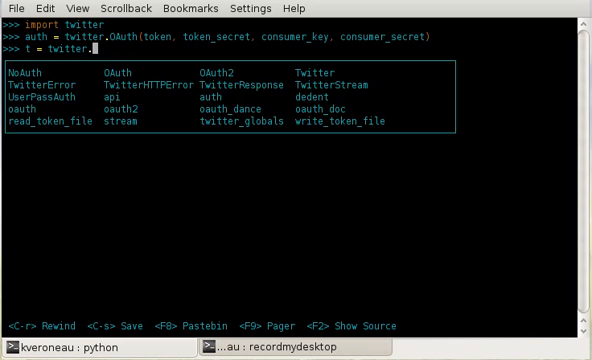
pyautogui.write('Twitter')
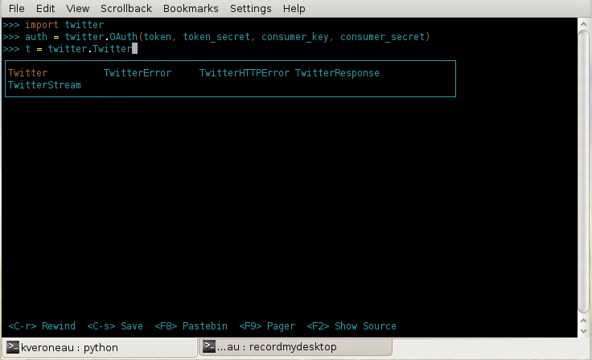
pyautogui.write('(')
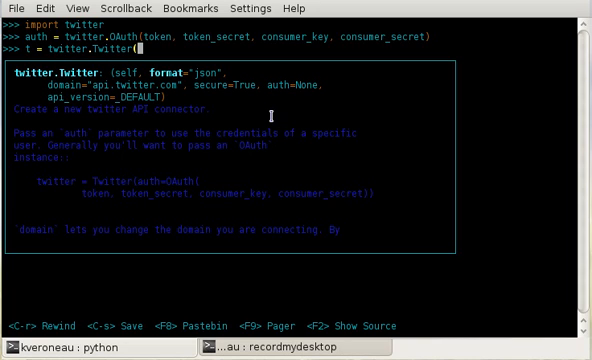
pyautogui.write('auth=auth')
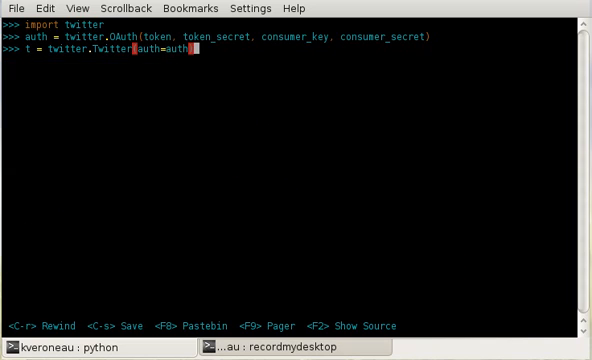
pyautogui.press('Return')
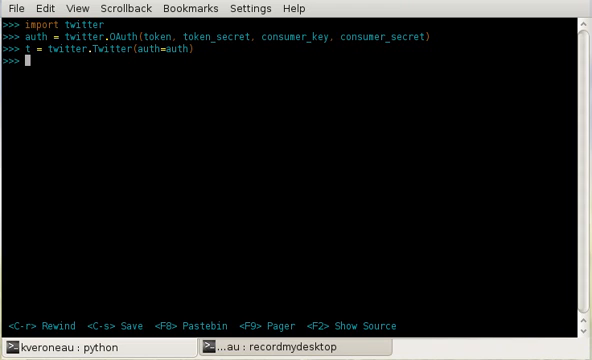
# Run 't.account.verify_credentials()' to display the authenticated account's profile
pyautogui.write('t.accoun')
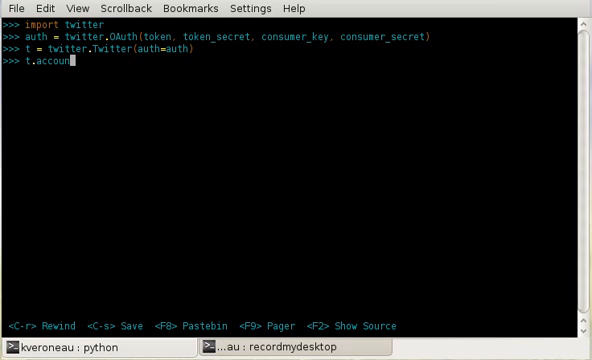
pyautogui.write('.v')
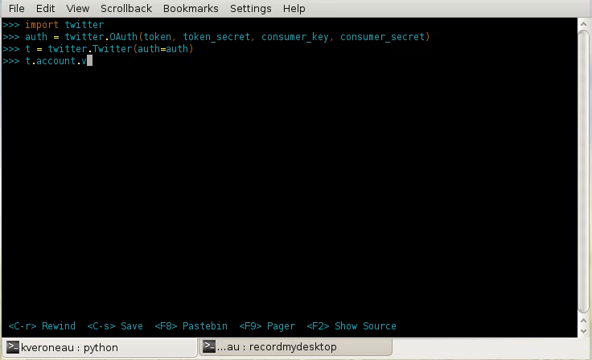
pyautogui.write('er')
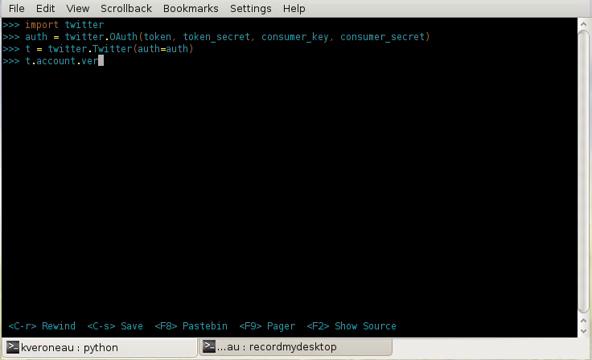
pyautogui.write('ify_c')
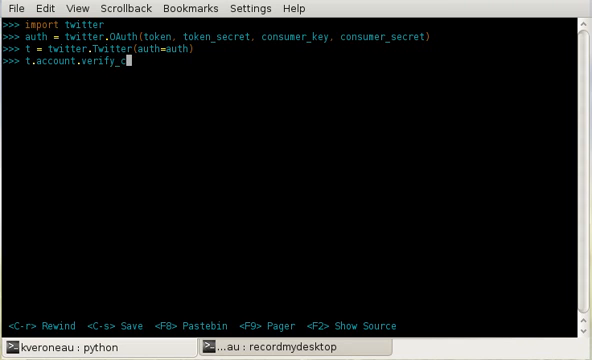
pyautogui.write('redentials(')
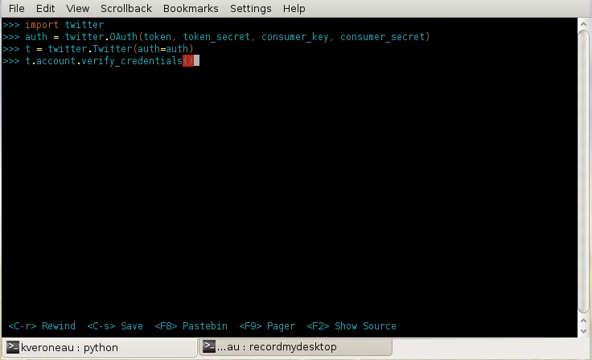
pyautogui.press('Return')
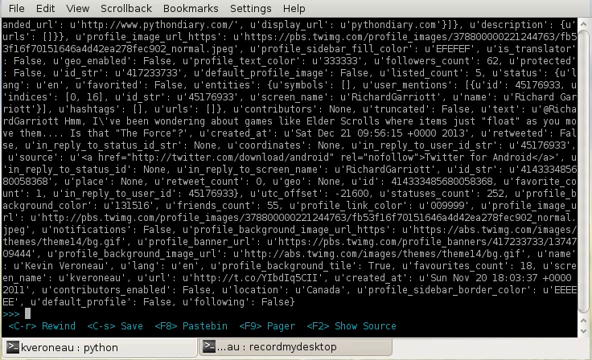
# Enter 'people = []' and evaluate d to print the friends-list page with its cursors
pyautogui.write('people = [')
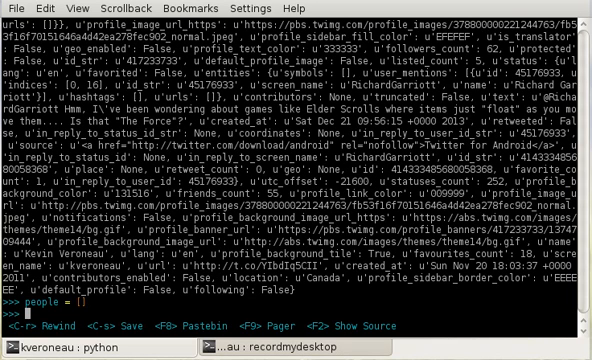
pyautogui.write('d')
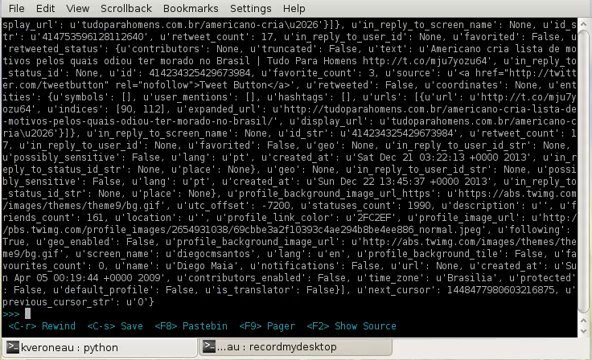
# List the response's keys with d.keys() and show d['previous_cursor']
pyautogui.write('d.keys')
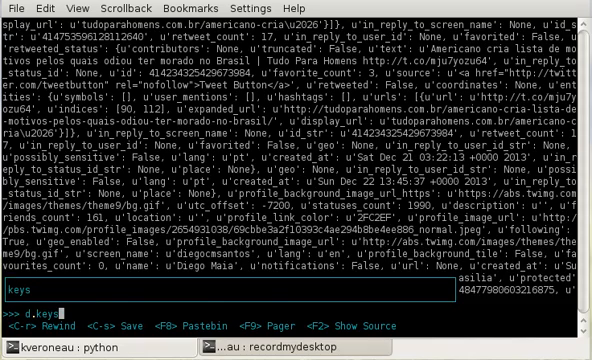
pyautogui.press('Return')
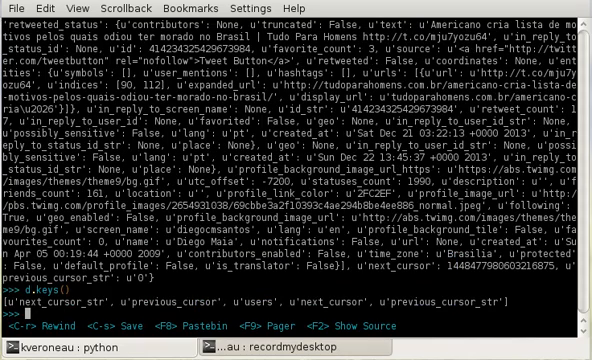
pyautogui.write("d['")
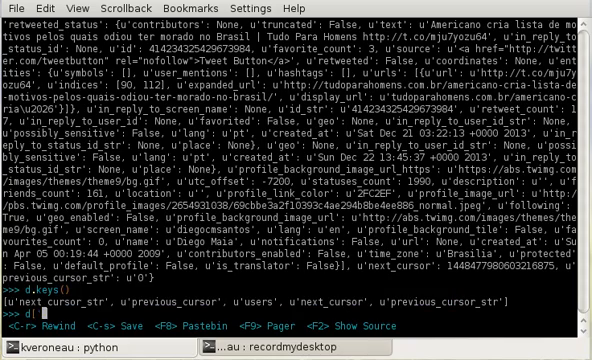
pyautogui.write('previous')
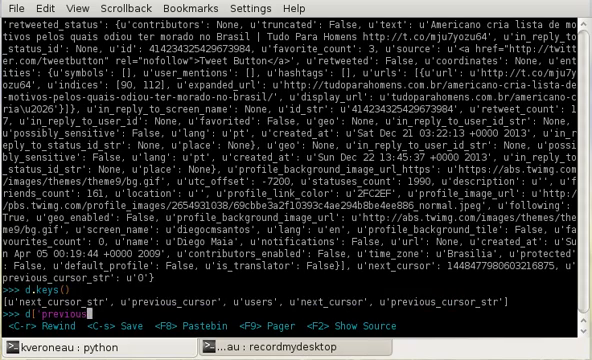
pyautogui.press('Return')
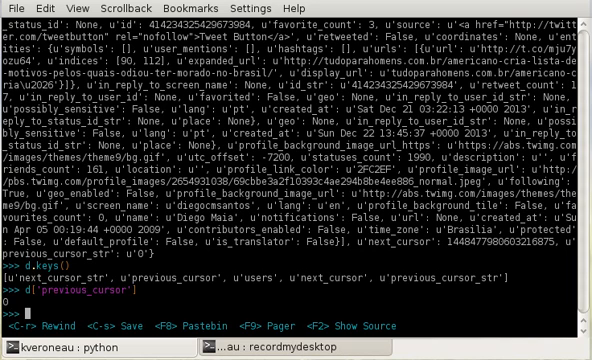
# Show the next cursor, count 20 users, and get first screen name 'ShroudofAvatar'
pyautogui.write("['next_cursor")
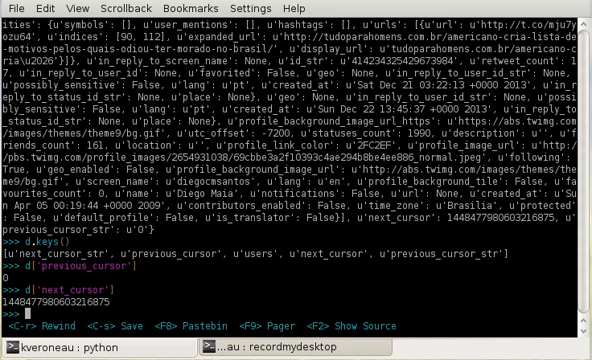
pyautogui.write('d[')
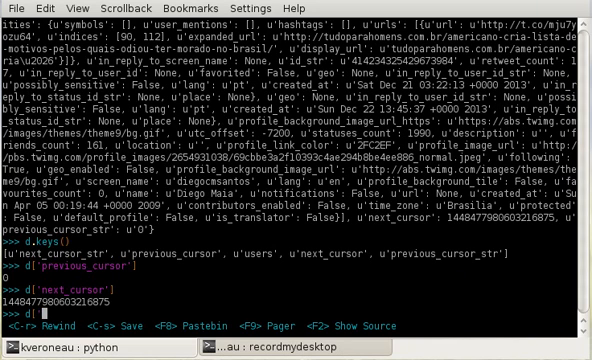
pyautogui.write("users'])")
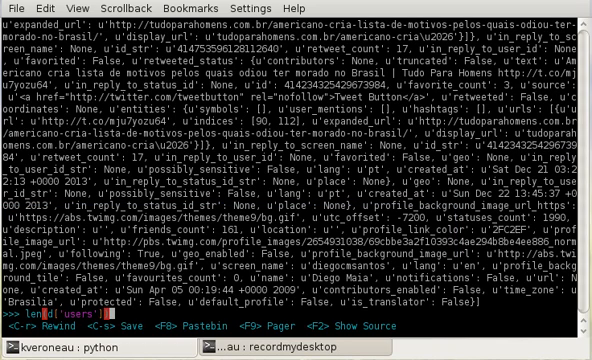
pyautogui.press('Return')
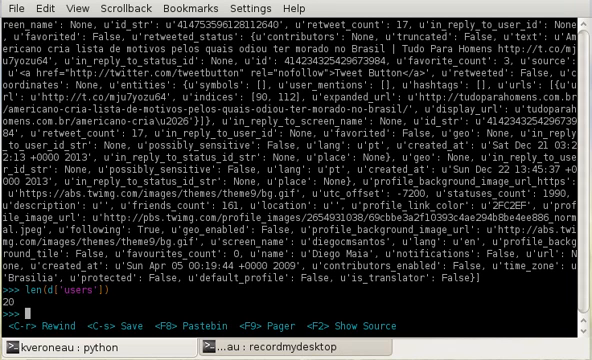
pyautogui.write("d['usr")
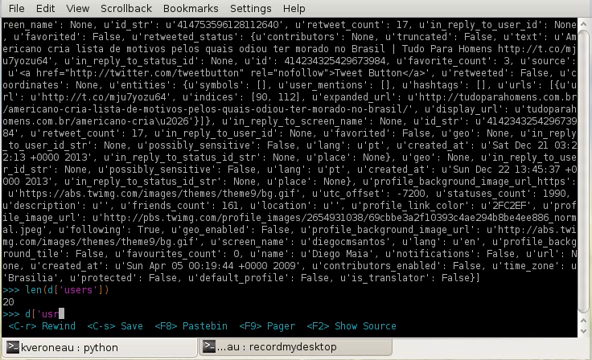
pyautogui.write('es')
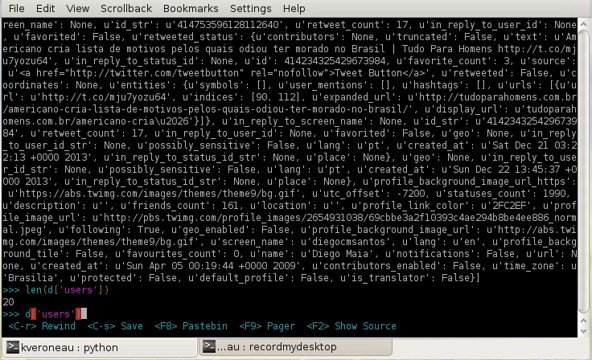
pyautogui.write("[0]['screen")
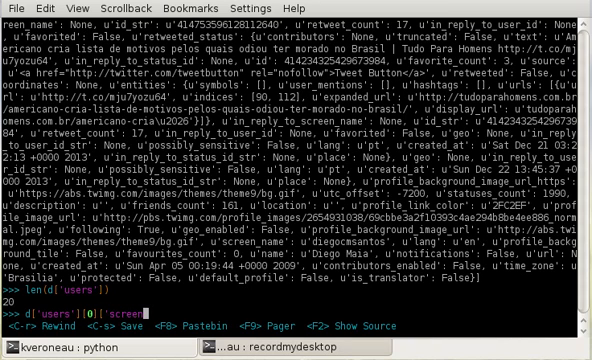
pyautogui.press('Return')
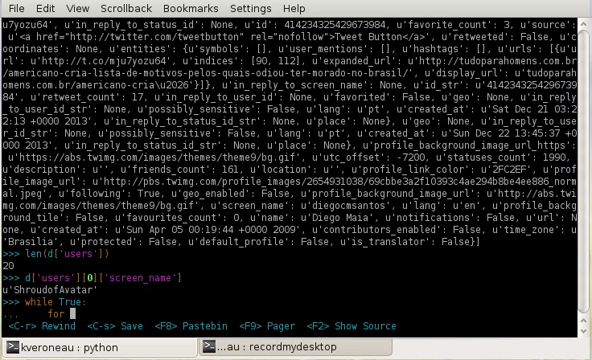
# Type a while True loop appending user['screen_name'] to people, paging via next_cursor until 0
pyautogui.write('user in')
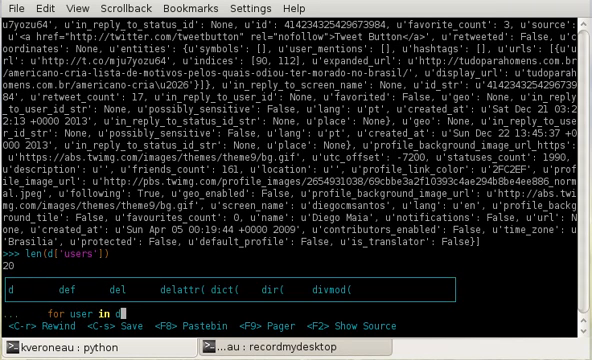
pyautogui.write("d['users'][0]['screen_name']")
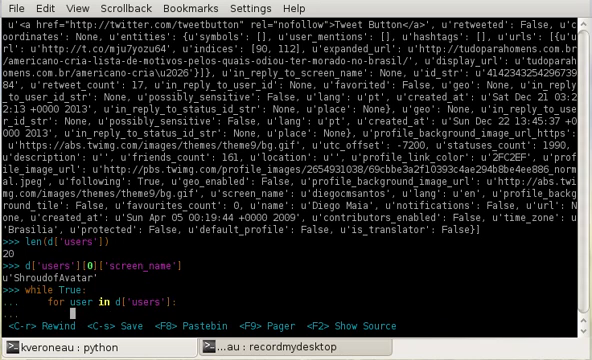
pyautogui.write('people.append')
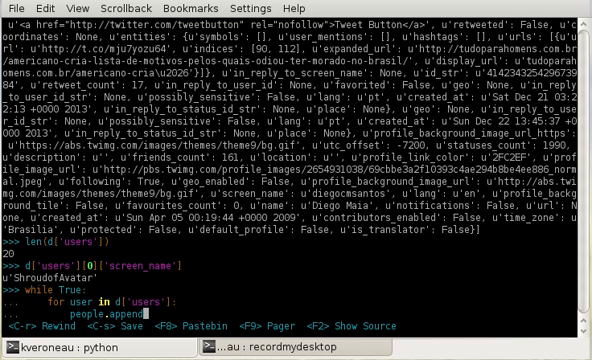
pyautogui.write("user['screen_name'])")
pyautogui.write("if d['next_cursor")
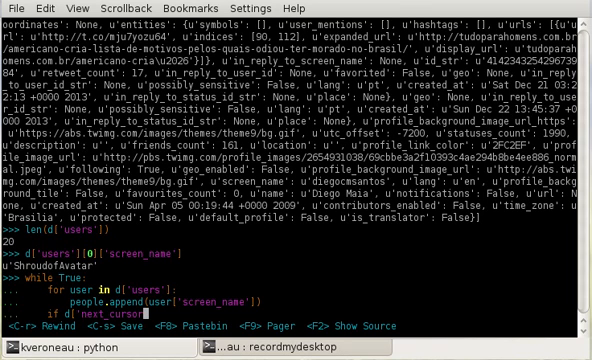
pyautogui.write('== 0:')
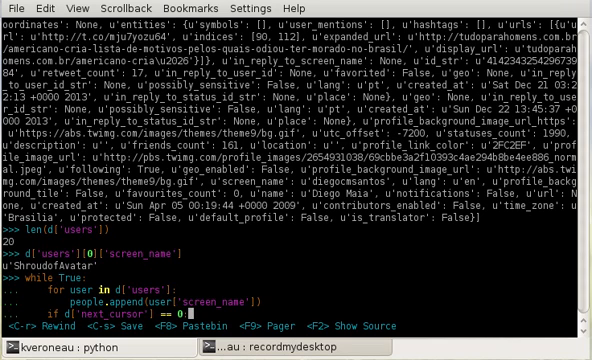
pyautogui.scroll(-3)
pyautogui.write('break')
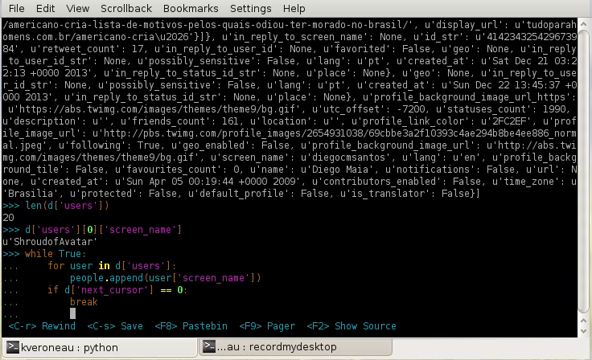
pyautogui.write('d =')
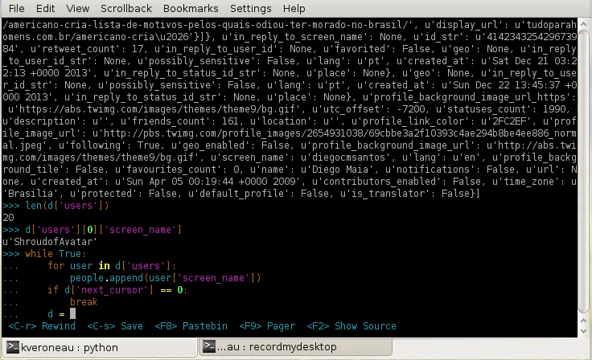
pyautogui.write('t.friends')
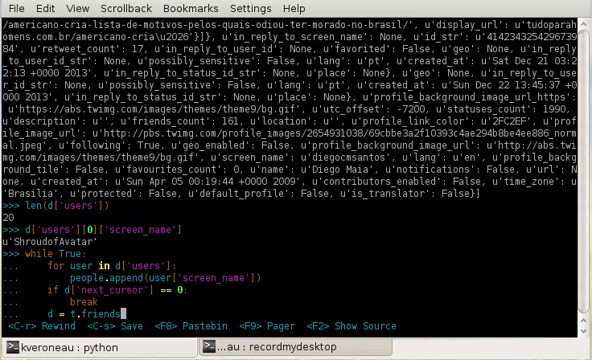
pyautogui.write('.list')
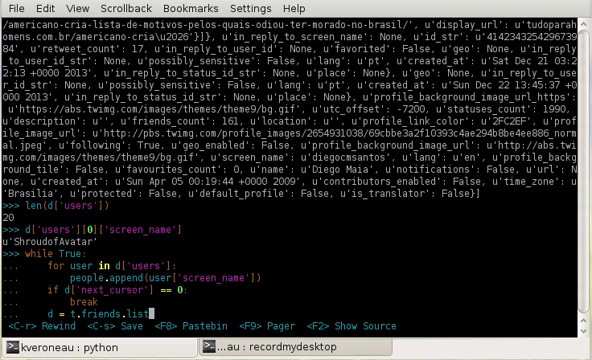
pyautogui.write('(curs')
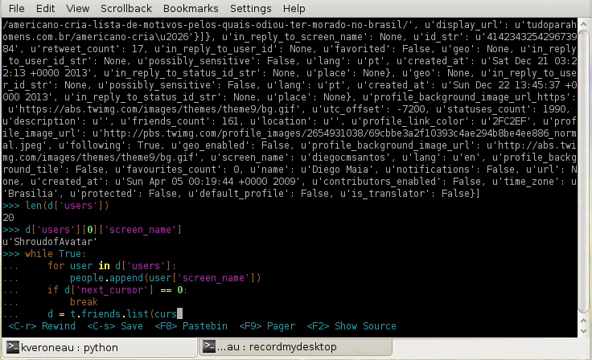
pyautogui.write('d.')
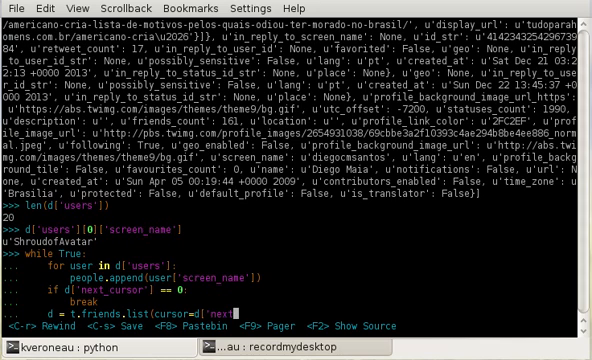
pyautogui.write('du')
pyautogui.write('people')
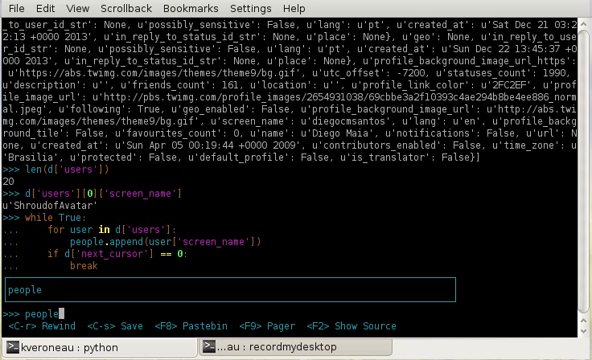
# Run the loop, display people, and count it with len(people), giving 55
pyautogui.press('Return')
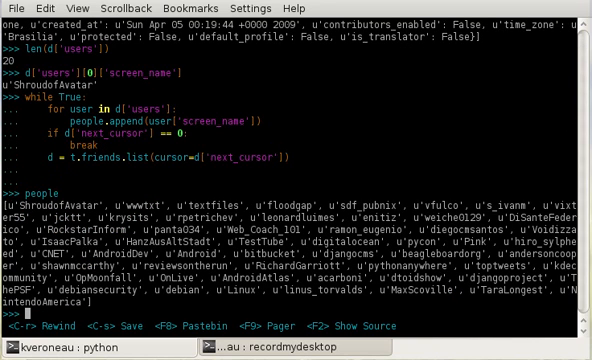
pyautogui.write('people')
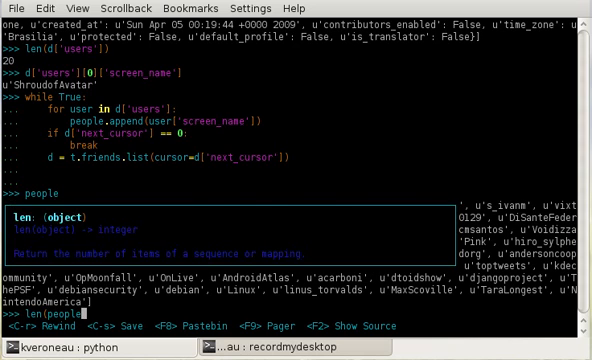
pyautogui.press('Return')
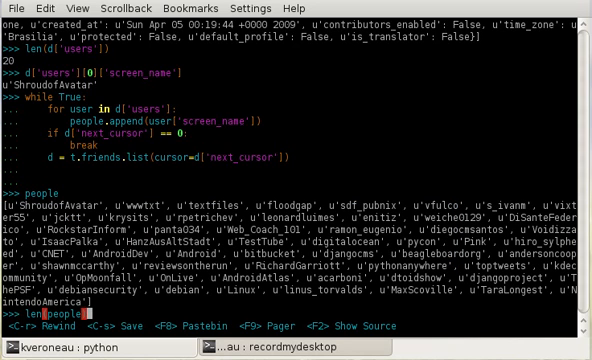
pyautogui.press('Return')
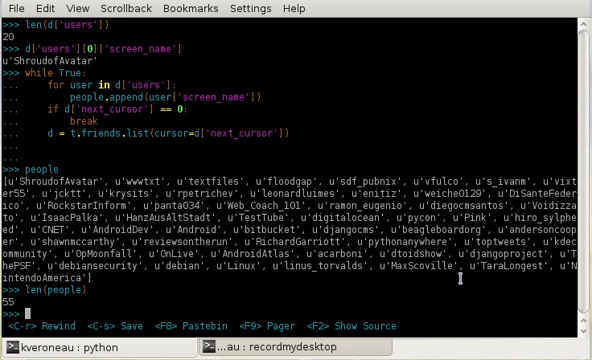
# Fetch the first page of followers with d = t.followers.list()
pyautogui.write('d =')
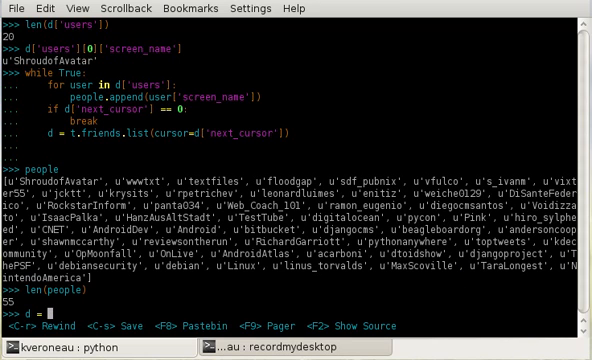
pyautogui.write('.followe')
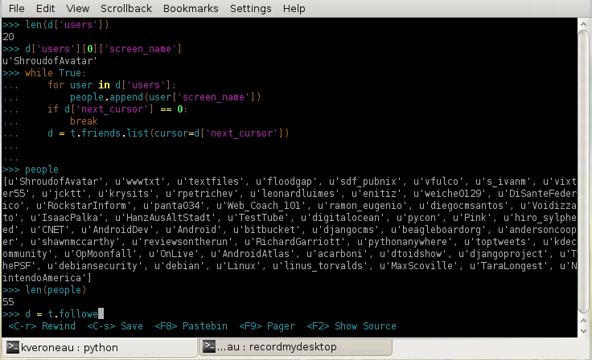
pyautogui.write('.')
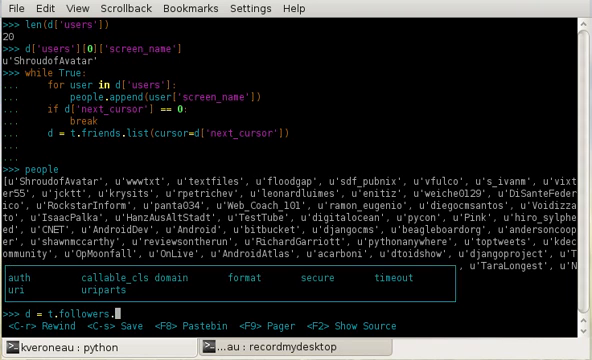
pyautogui.press('Return')
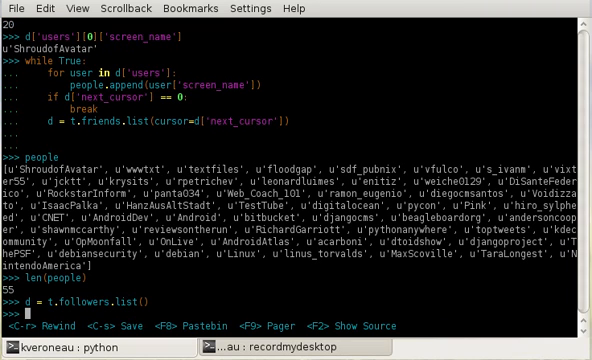
# Write a while True loop appending follower screen names, paging with next_cursor until 0
pyautogui.write('while')
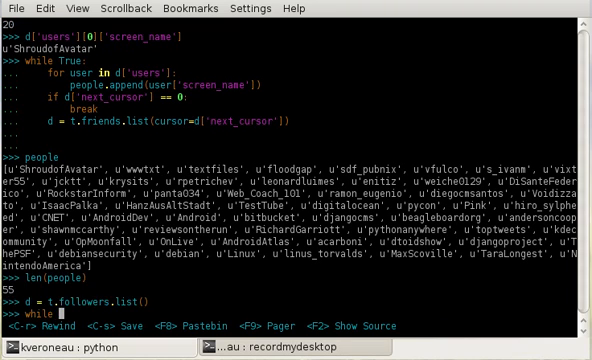
pyautogui.write('True:')
pyautogui.write('for')
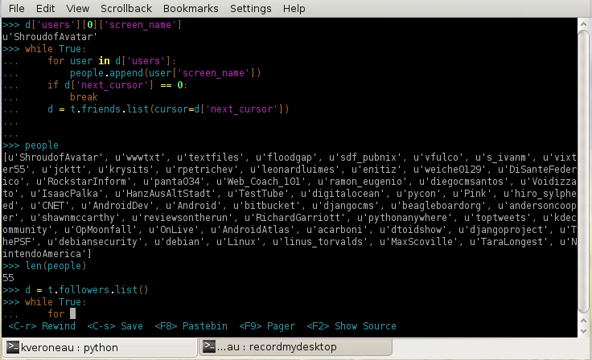
pyautogui.write("d['users']:")
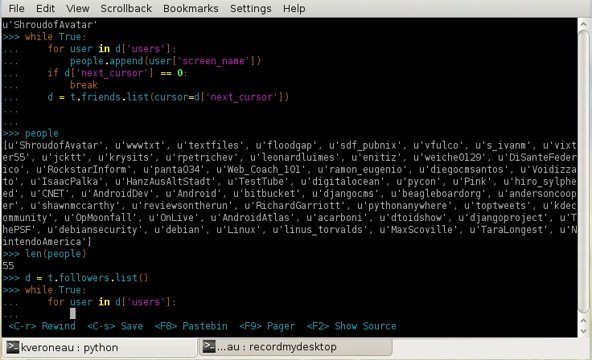
pyautogui.write("append(user['screen_name")
pyautogui.write('if d')
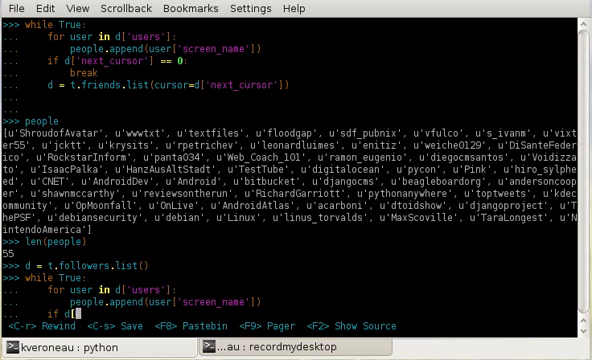
pyautogui.write("['next_cursor")
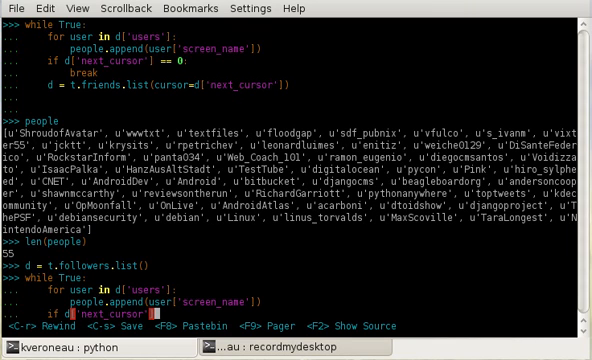
pyautogui.write('==')
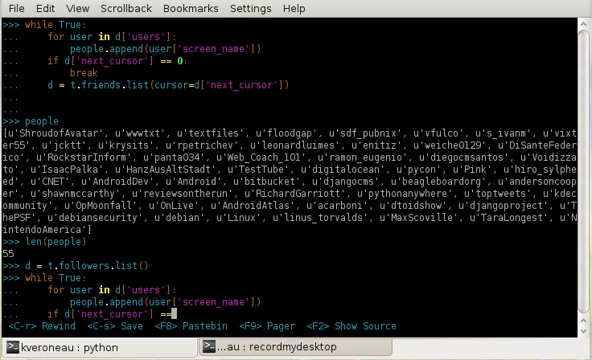
pyautogui.write('0:')
pyautogui.write('break')
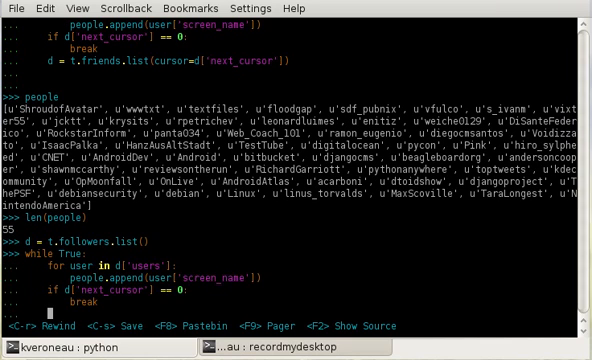
pyautogui.write('d =')
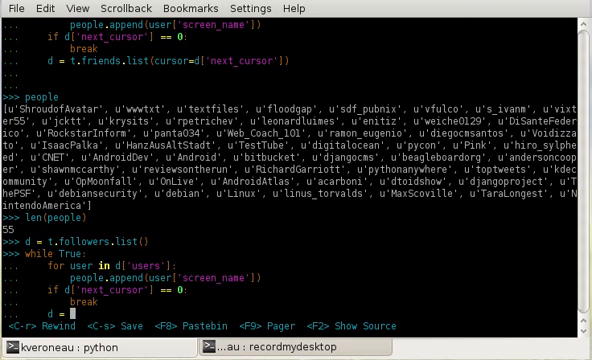
pyautogui.write('.followe')
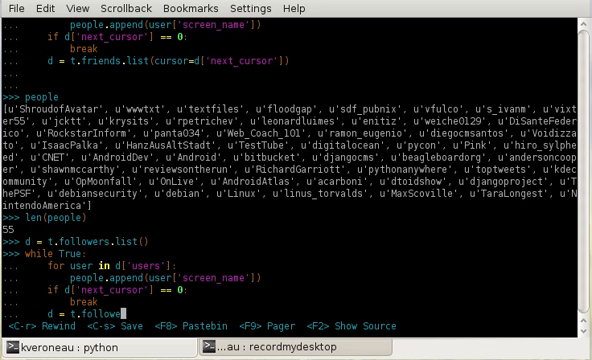
pyautogui.write('c')
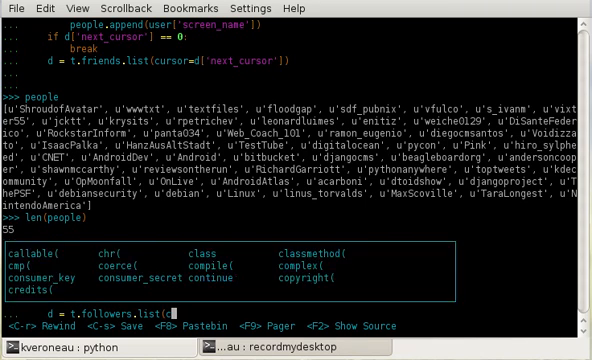
pyautogui.press('Return')
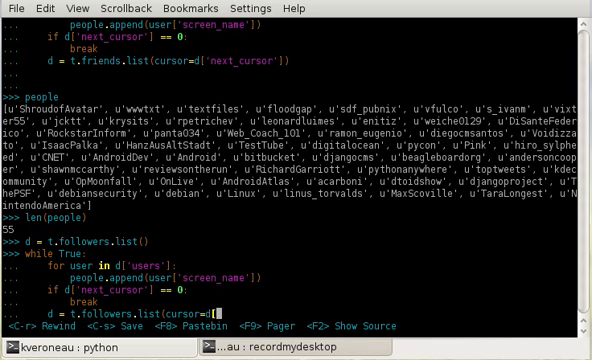
pyautogui.write("next_cursor'])")
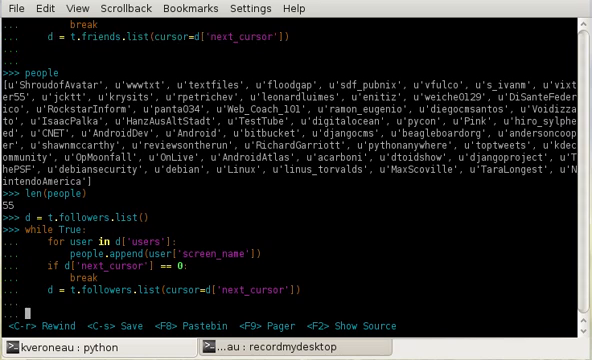
pyautogui.scroll(-3)
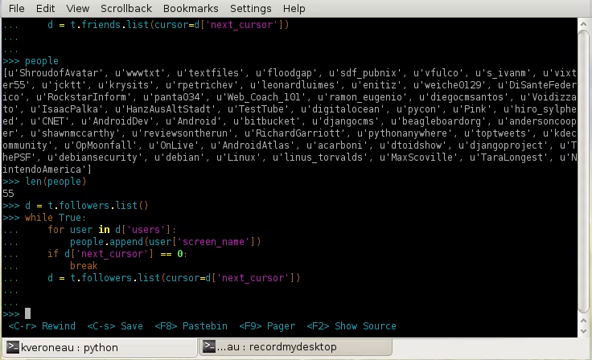
pyautogui.write('break')
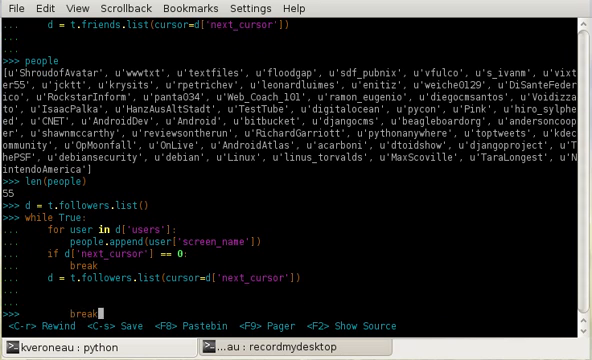
# Check len(people), now 118, and display the full list of names
pyautogui.write('len(people)')
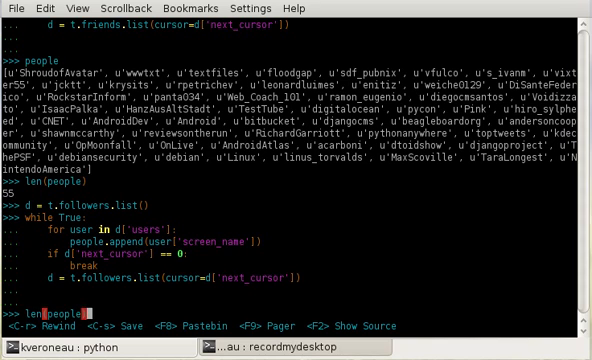
pyautogui.press('Return')
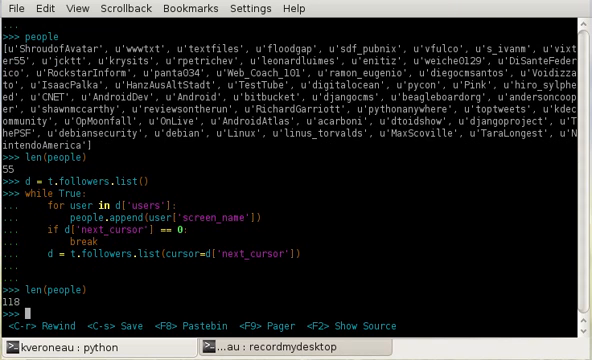
pyautogui.write('people')
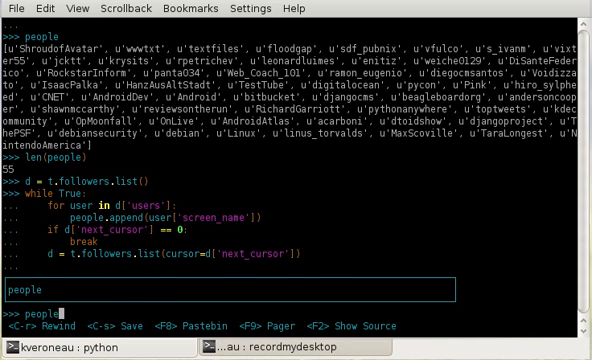
pyautogui.press('Return')
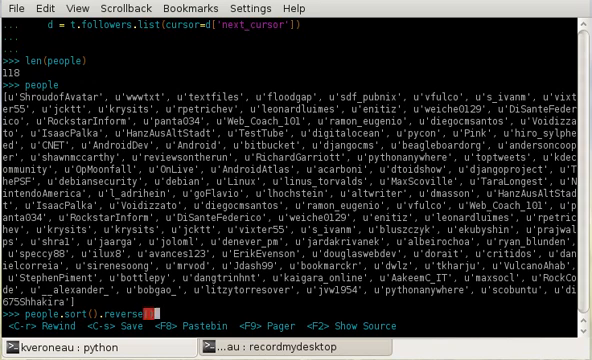
# Run people.sort() and people.reverse() separately, pop 'AakeemC_IT' into p, and re-append it
pyautogui.press('Return')
pyautogui.write('peo')
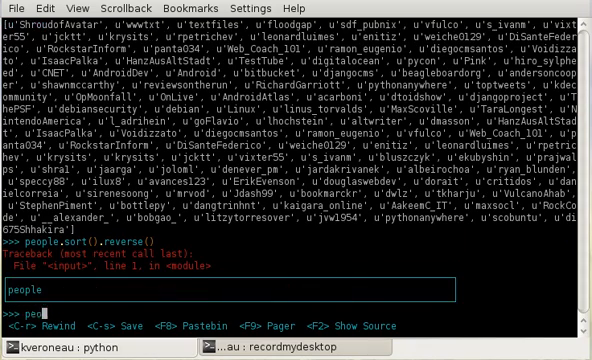
pyautogui.press('Return')
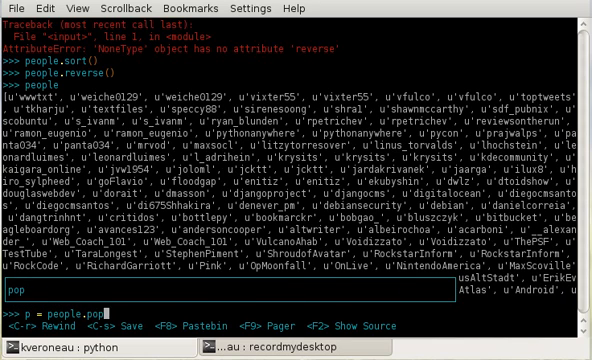
pyautogui.press('Return')
pyautogui.write('people.append(p)')
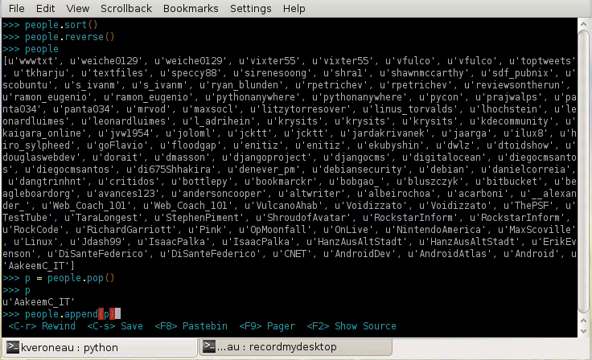
pyautogui.press('Return')
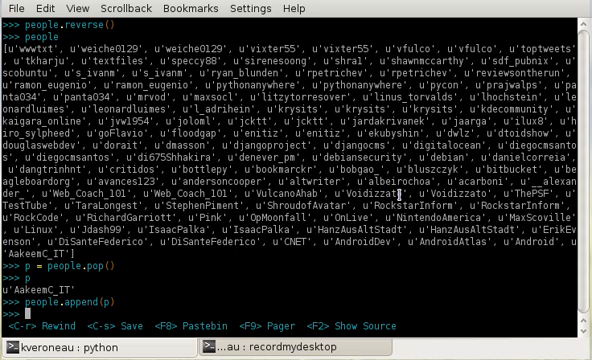
# Start a 'while len(people) > 0' loop and initialise msg
pyautogui.write('while')
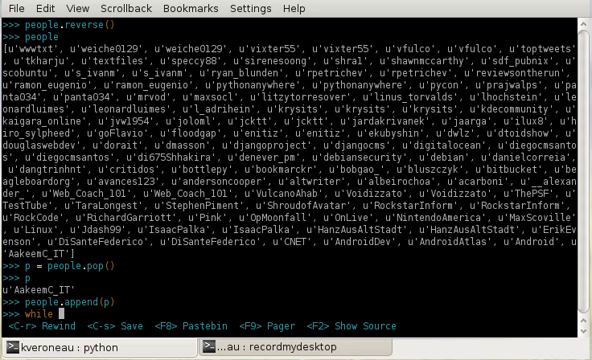
pyautogui.write('len(people) > 0')
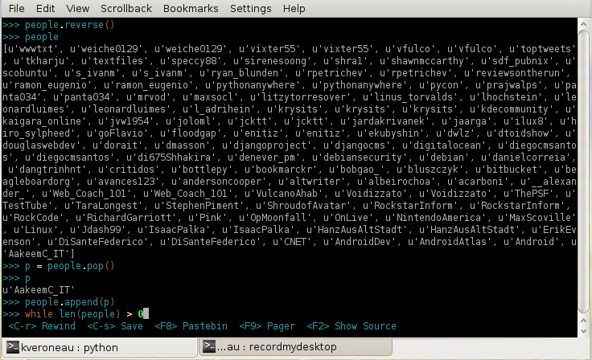
pyautogui.write("msg = '")
pyautogui.write('while True:')
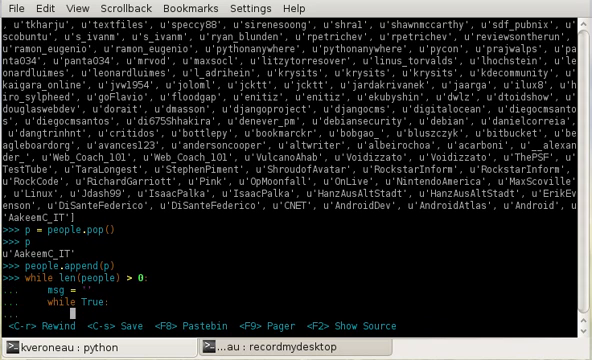
# Add a try block: pop p, save old_msg, append '@%s ' mention; except IndexError: pass
pyautogui.write('try:')
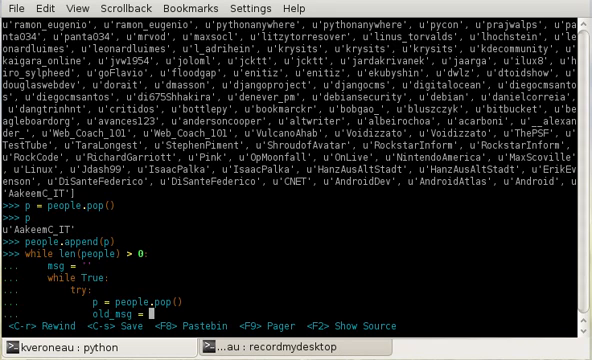
pyautogui.write('msg')
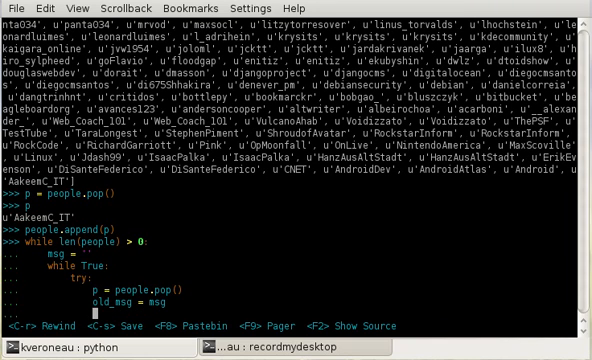
pyautogui.write("sg+='@%s")
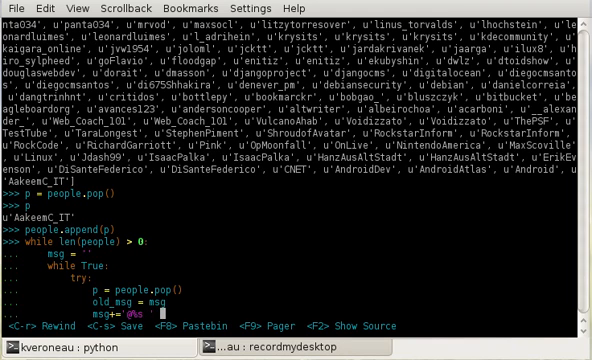
pyautogui.write('p')
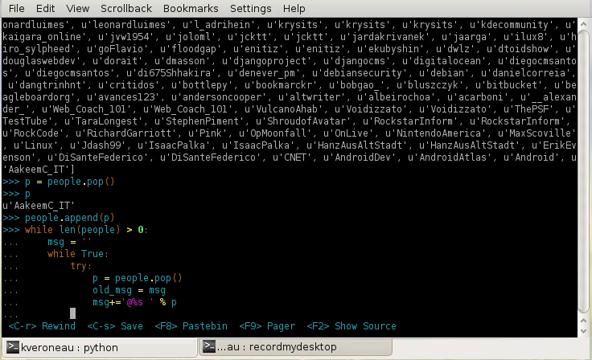
pyautogui.write('except')
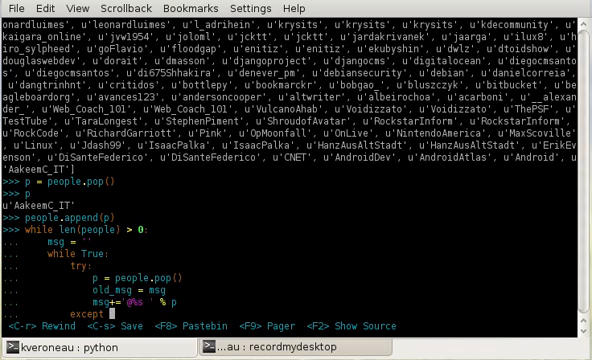
pyautogui.write('IndexError:')
pyautogui.write('pass')
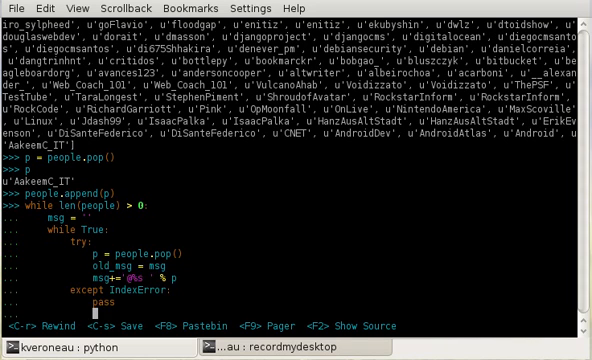
pyautogui.write("if len('%sHappy Holidays!")
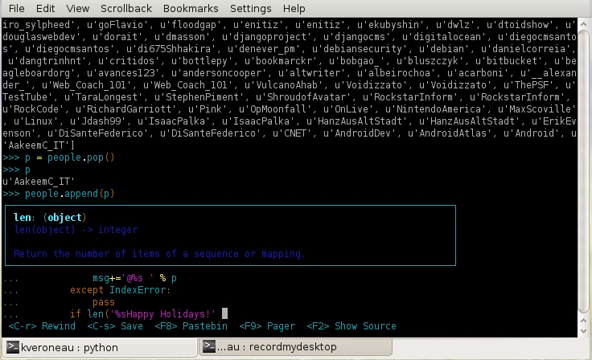
# Add the >140 'Happy Holidays!' check: append p back, rebuild msg from old_msg, break
pyautogui.write('% msg) > 1')
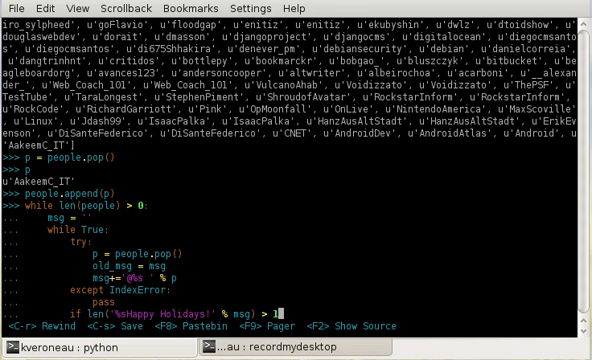
pyautogui.write('40:')
pyautogui.write("msg = '%")
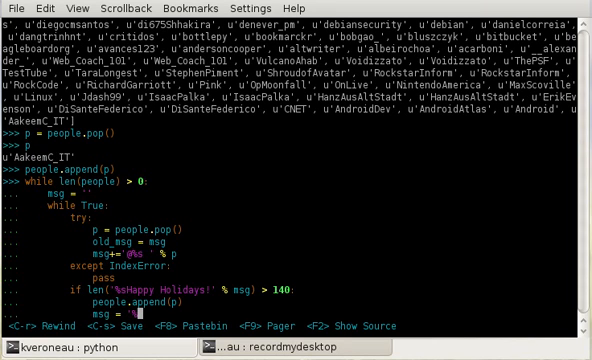
pyautogui.write('sH')
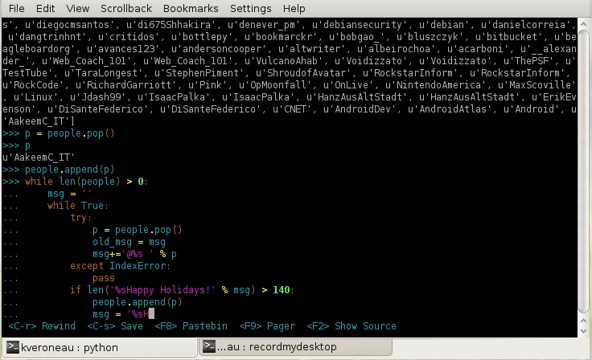
pyautogui.write('ppy')
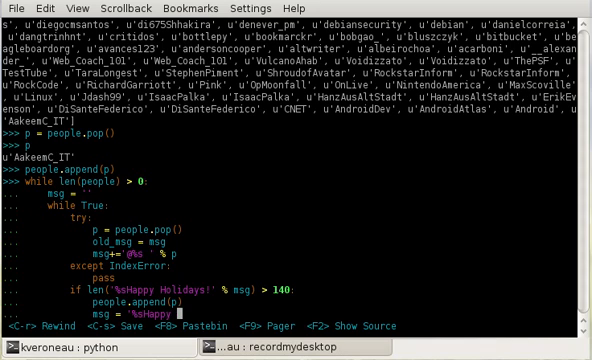
pyautogui.write("Holidays!' % old_msg")
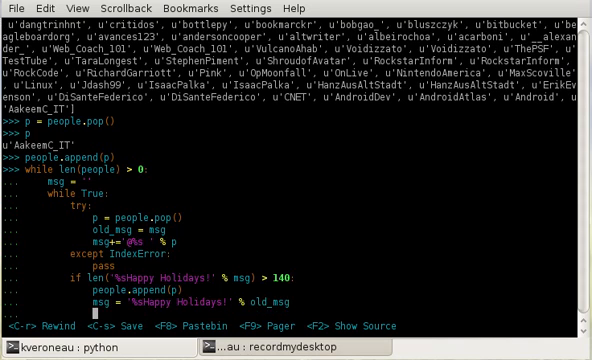
pyautogui.write('break')
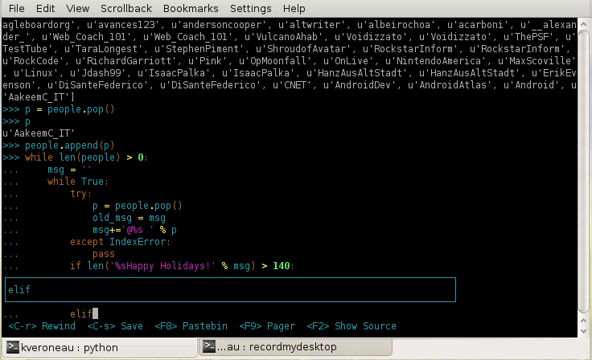
# Add 'elif len(people) == 0:' rebuilding msg as '%sHappy Holidays!' from old_msg, then break
pyautogui.write('len(people) == 0:')
pyautogui.write('msg')
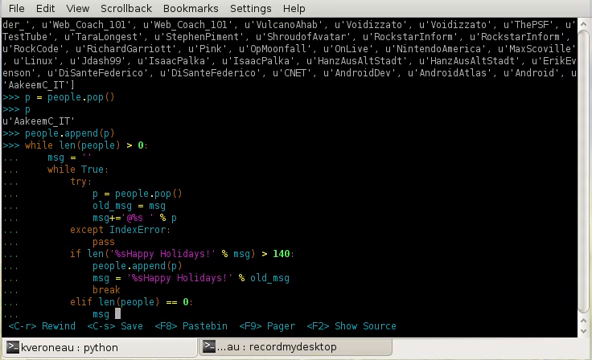
pyautogui.write("'%sHappy")
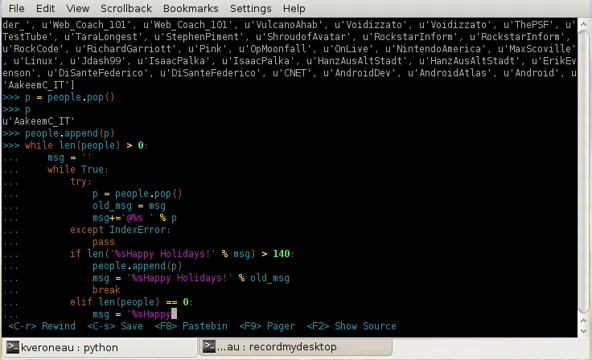
pyautogui.write("Holidays!' %")
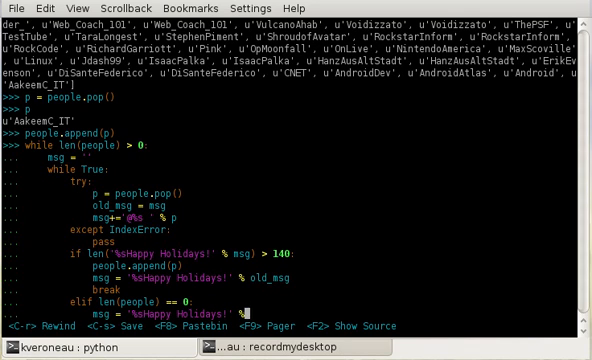
pyautogui.write('old_msg')
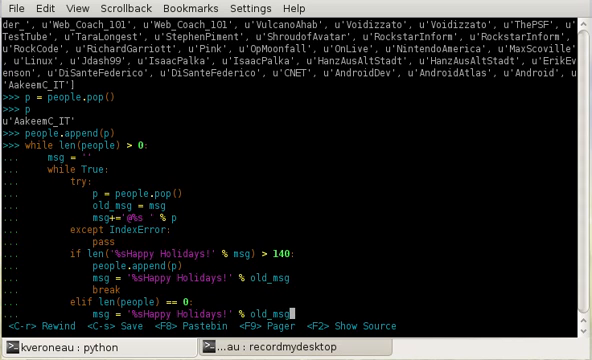
pyautogui.scroll(-3)
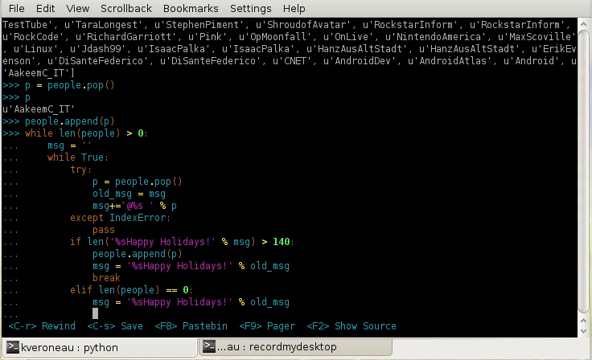
pyautogui.scroll(-3)
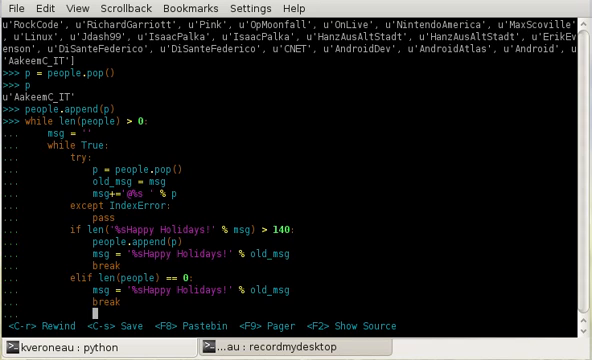
# Draft a t.statuses.update(status=msg) posting line, then discard it
pyautogui.write('print ms')
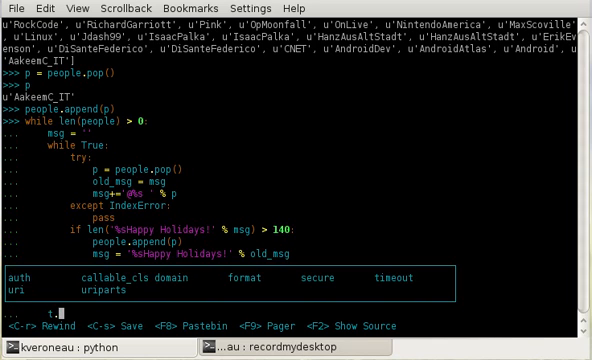
pyautogui.write('statuses.u')
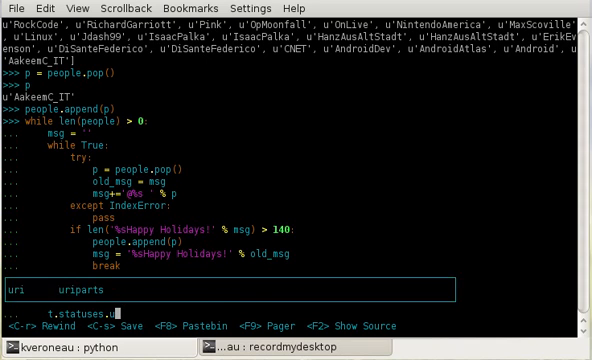
pyautogui.write('update(status=msg')
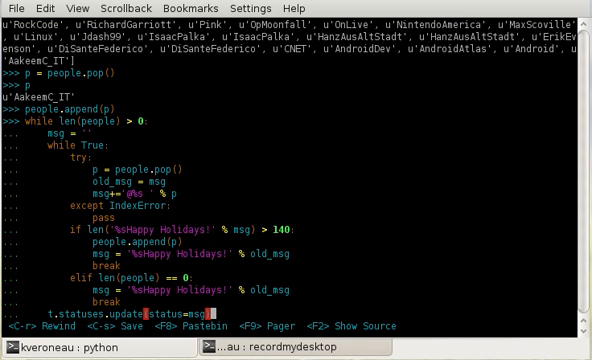
pyautogui.write(')')
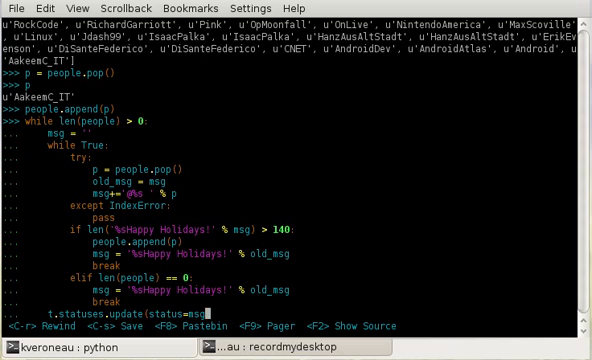
pyautogui.press('BackSpace')
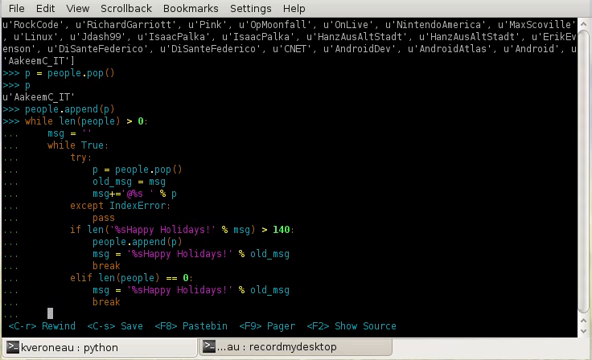
# Add 'print msg' to the outer loop and run it, printing the grouped tweets
pyautogui.write('print msg')
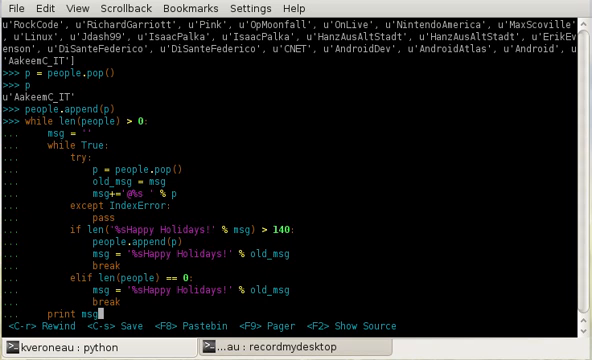
pyautogui.press('Return')
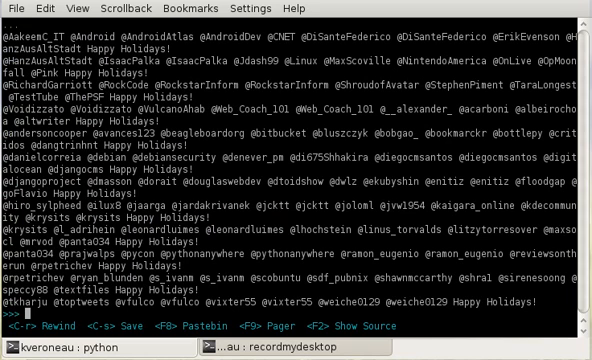